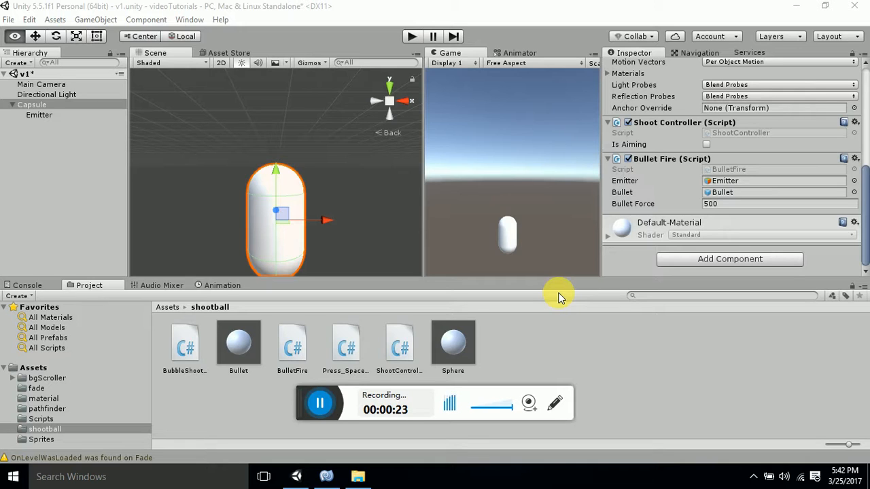
mouse_move(498, 217)
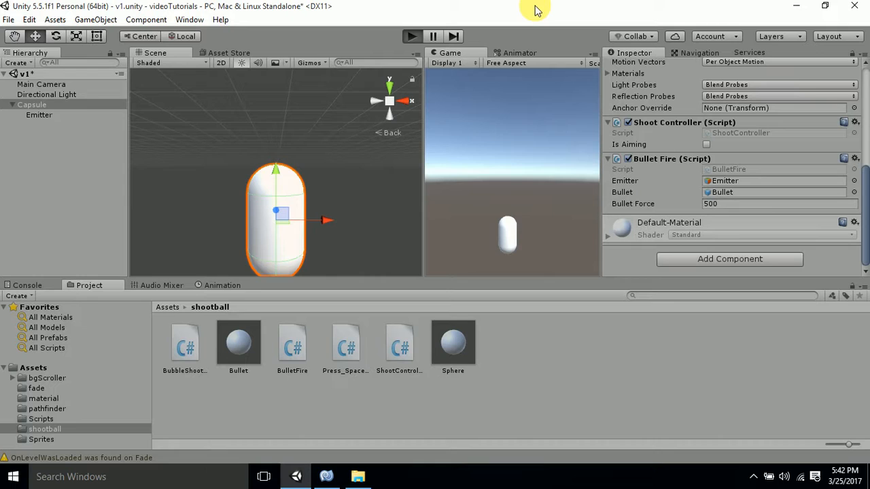
Step: Run the scene so Bullet(Clone) objects fire from the capsule's emitter on space, then stop Play
click(707, 144)
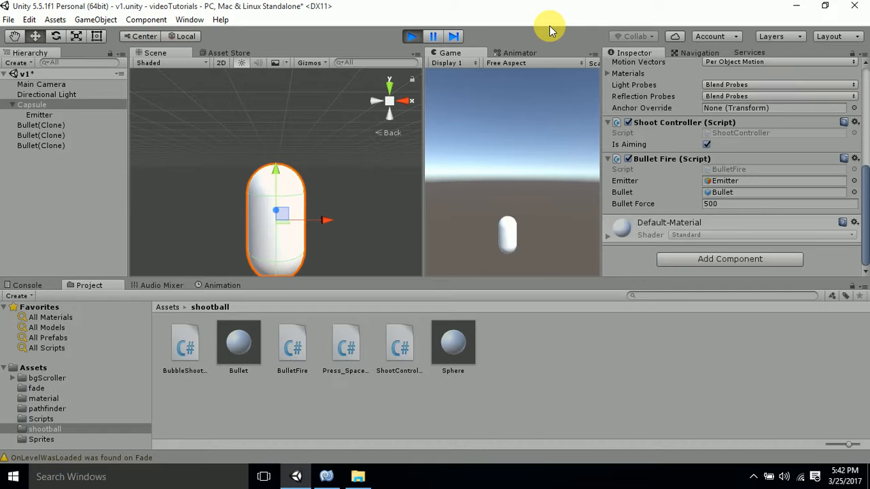
click(413, 35)
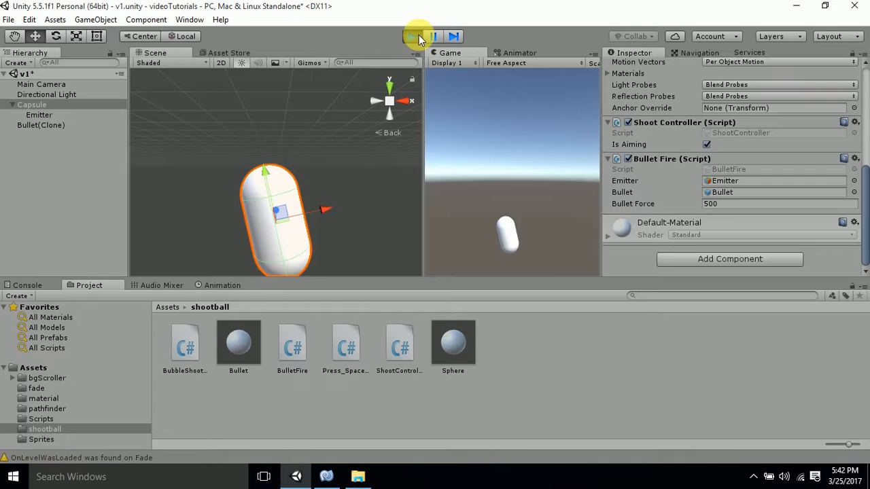
click(411, 35)
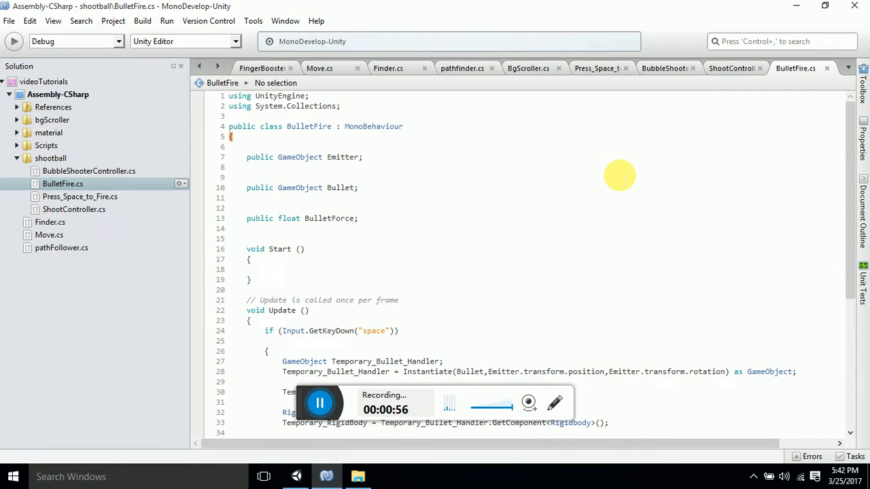
mouse_move(778, 168)
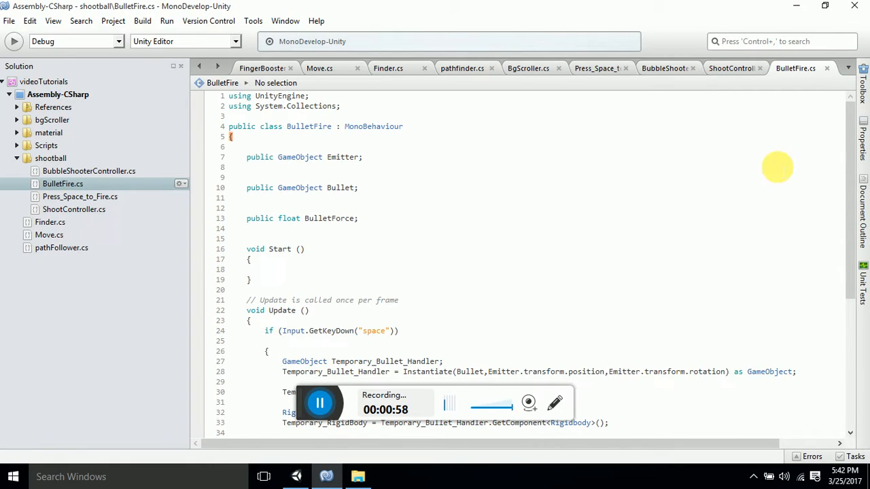
Step: Scroll BulletFire.cs down to the Update method's instantiate, force and destroy calls
scroll(down, 3)
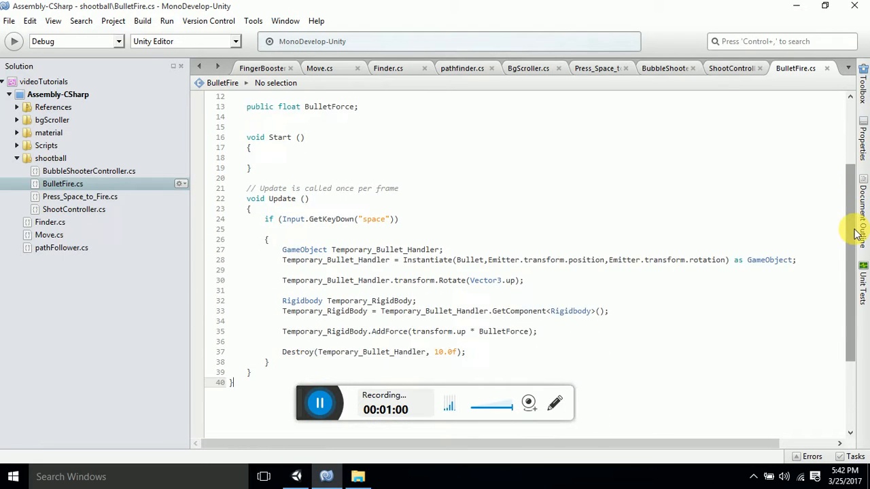
scroll(down, 3)
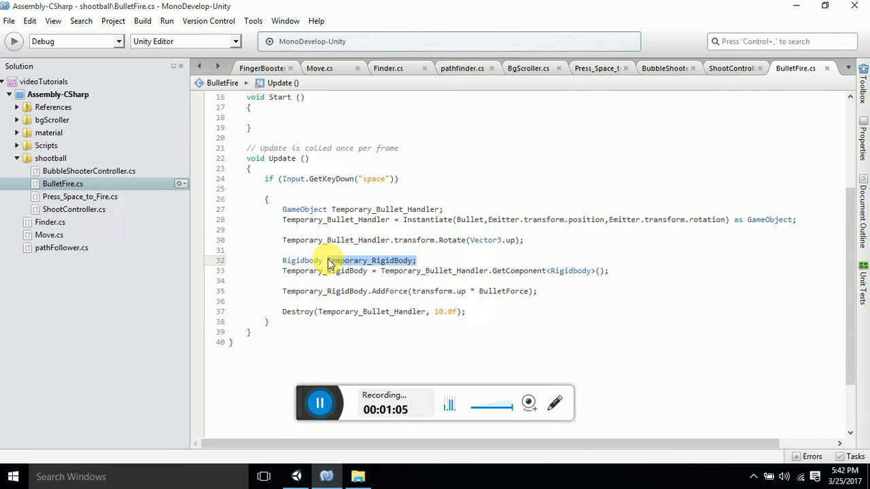
mouse_move(731, 224)
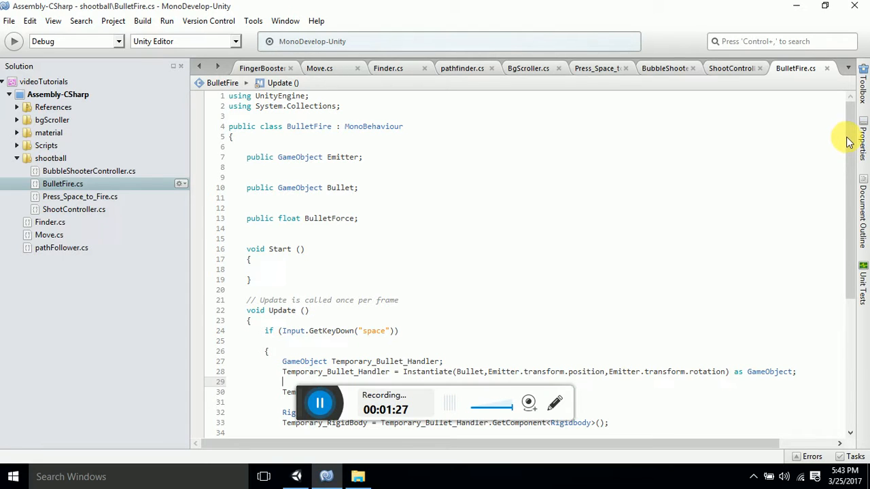
Step: Finish reading the script and return to Unity, where Bullet Fire shows Bullet Force 500
scroll(down, 3)
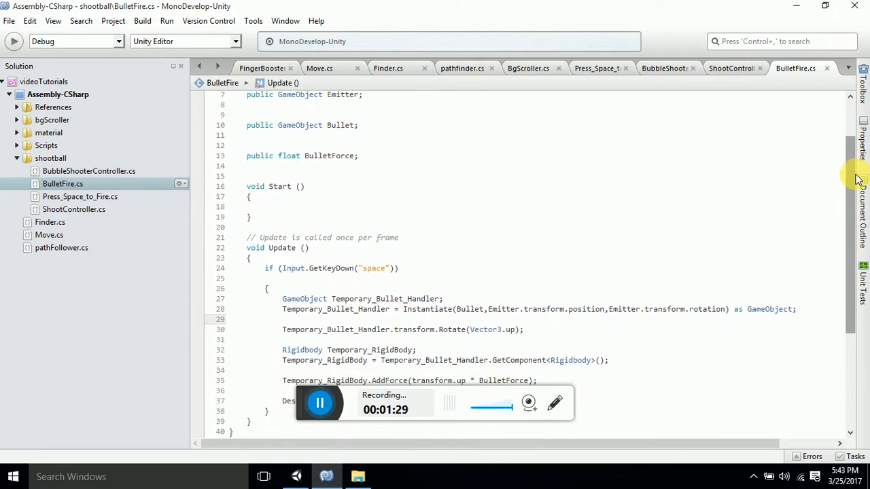
scroll(down, 3)
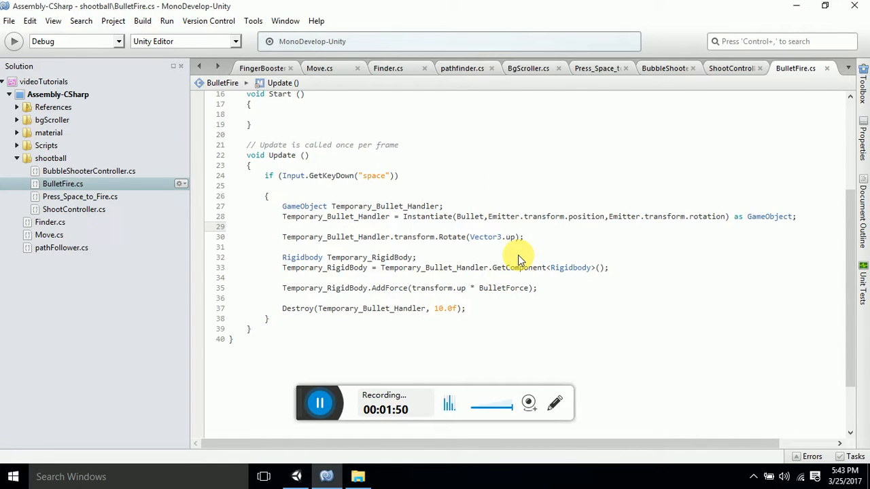
mouse_move(610, 256)
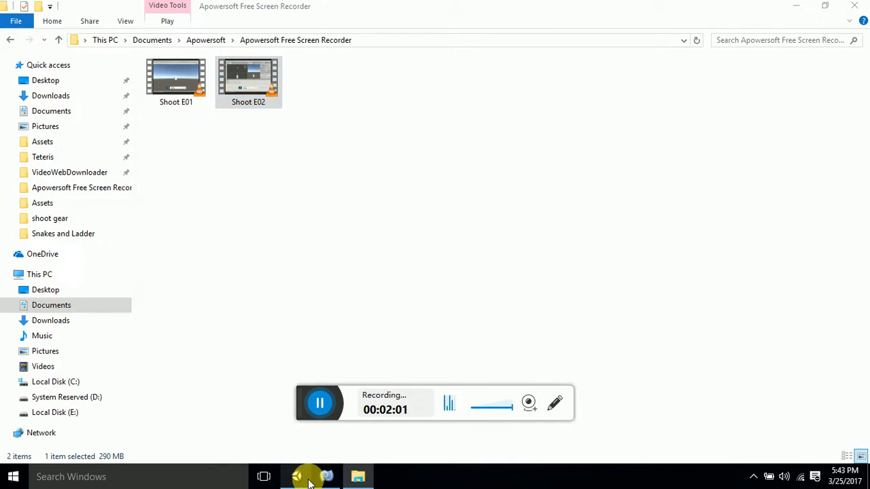
click(296, 476)
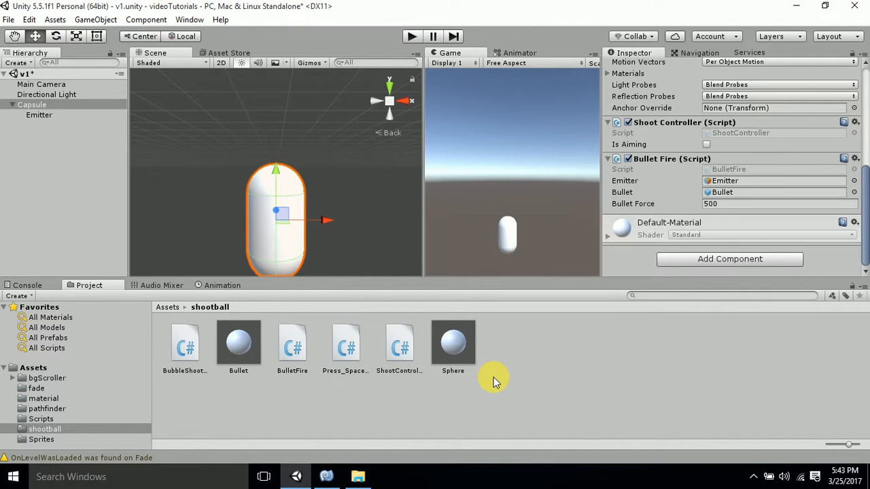
mouse_move(638, 333)
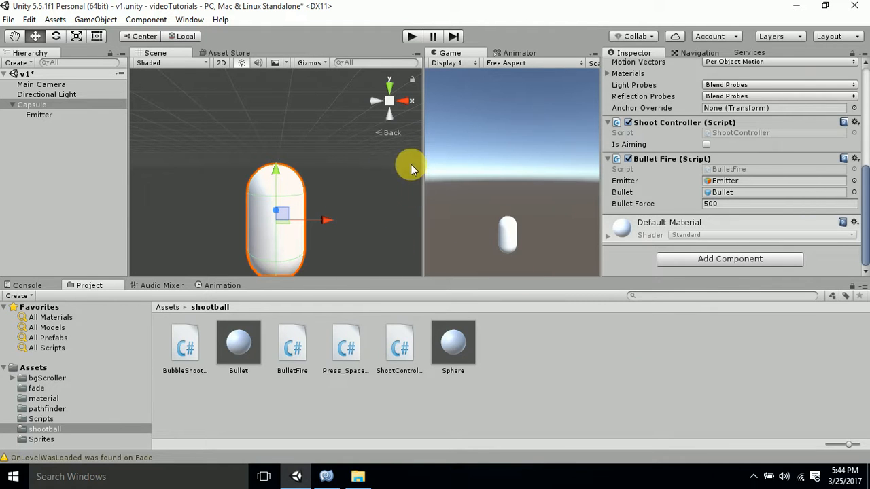
mouse_move(468, 170)
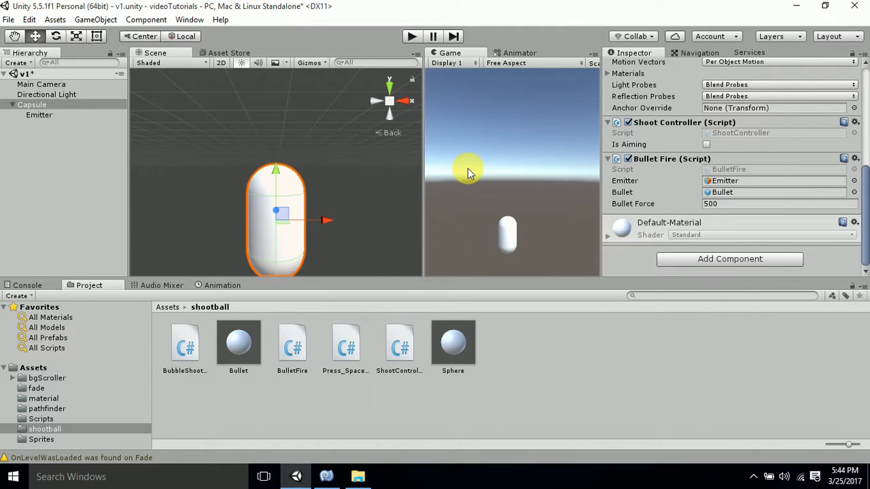